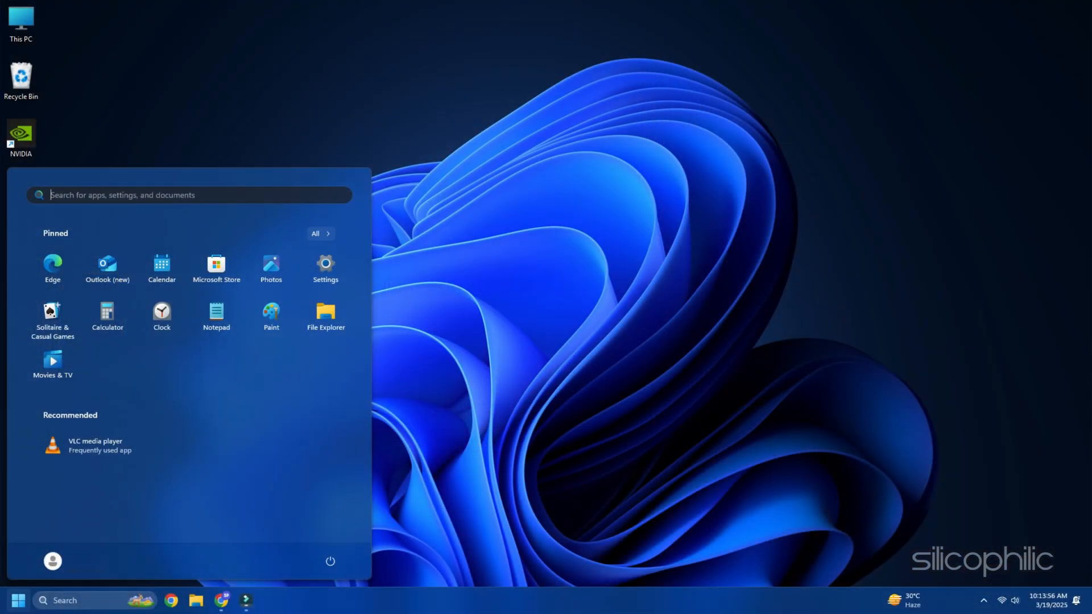
- Launch an admin Command Prompt and query the drive serial via 'wmic diskdrive get serialnumber'
type("cmd")
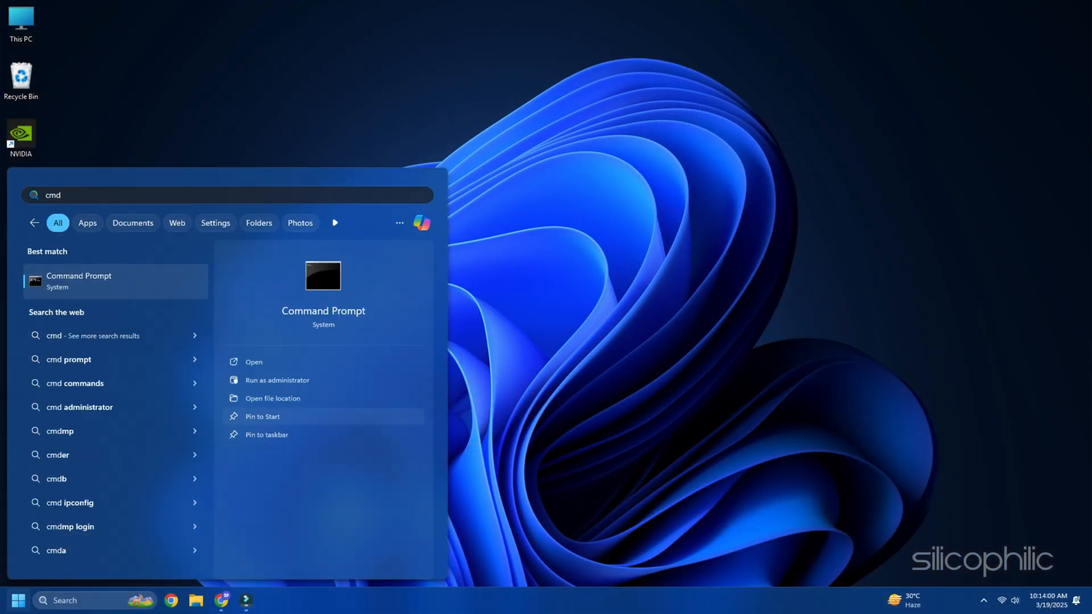
left_click(277, 380)
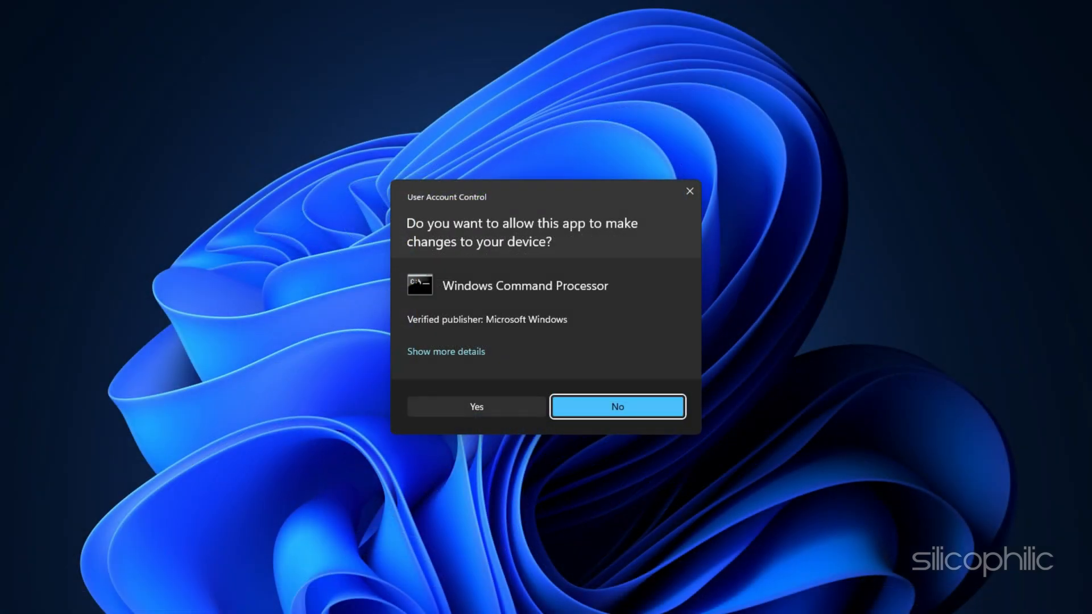
left_click(476, 408)
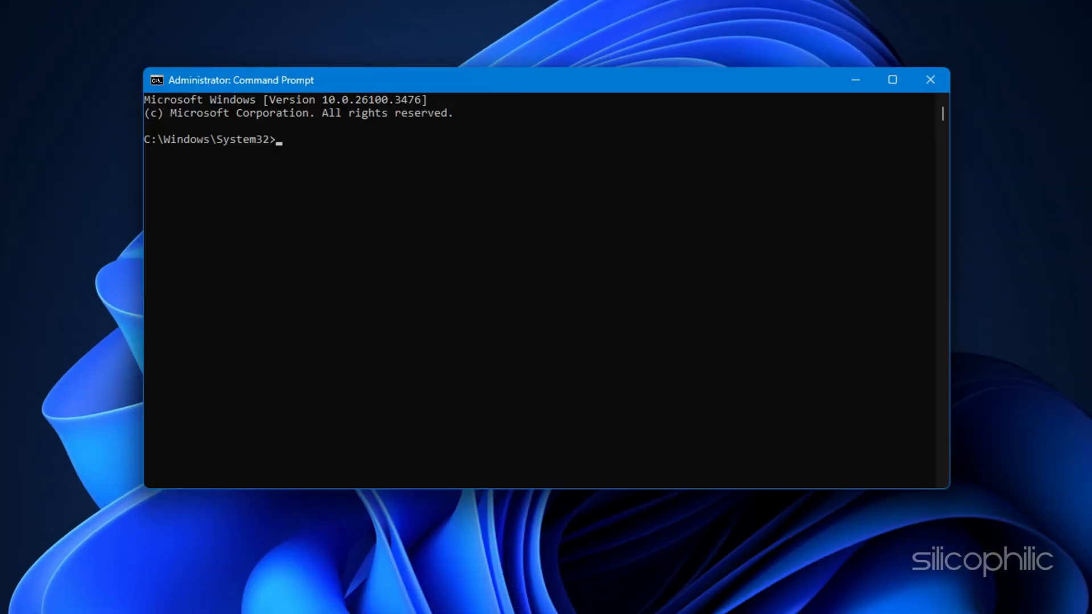
type("wmic diskdrive get serialnumber")
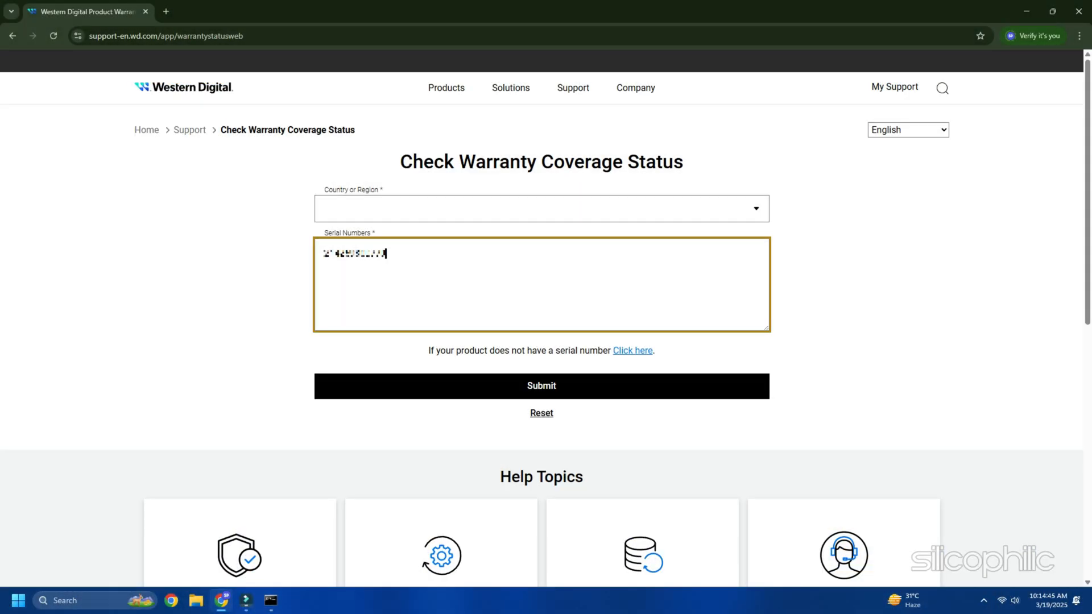
- Submit the pasted serial number for a Western Digital warranty check
left_click(542, 386)
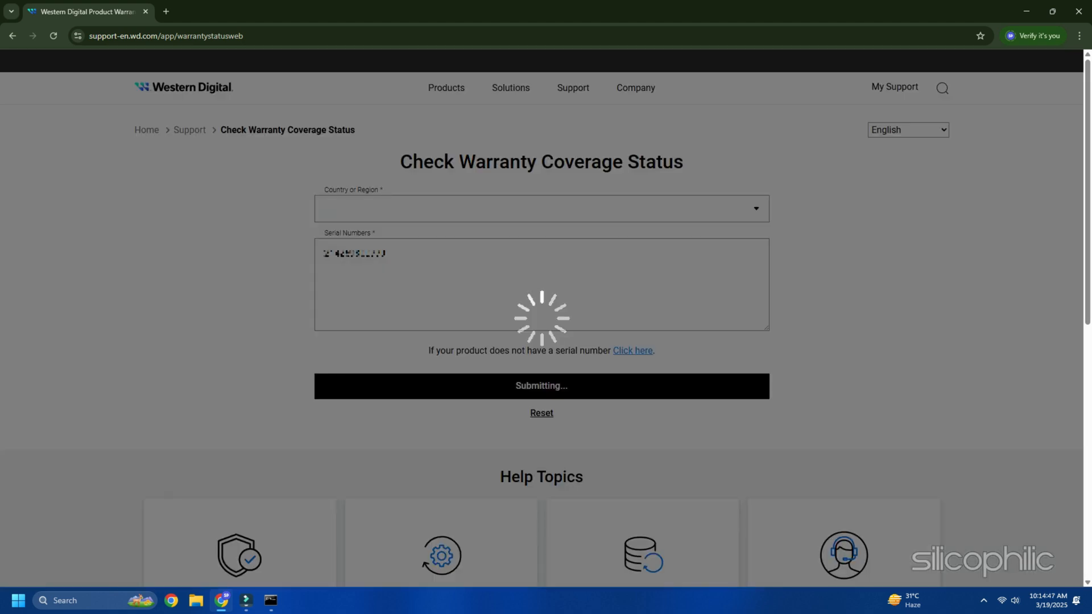